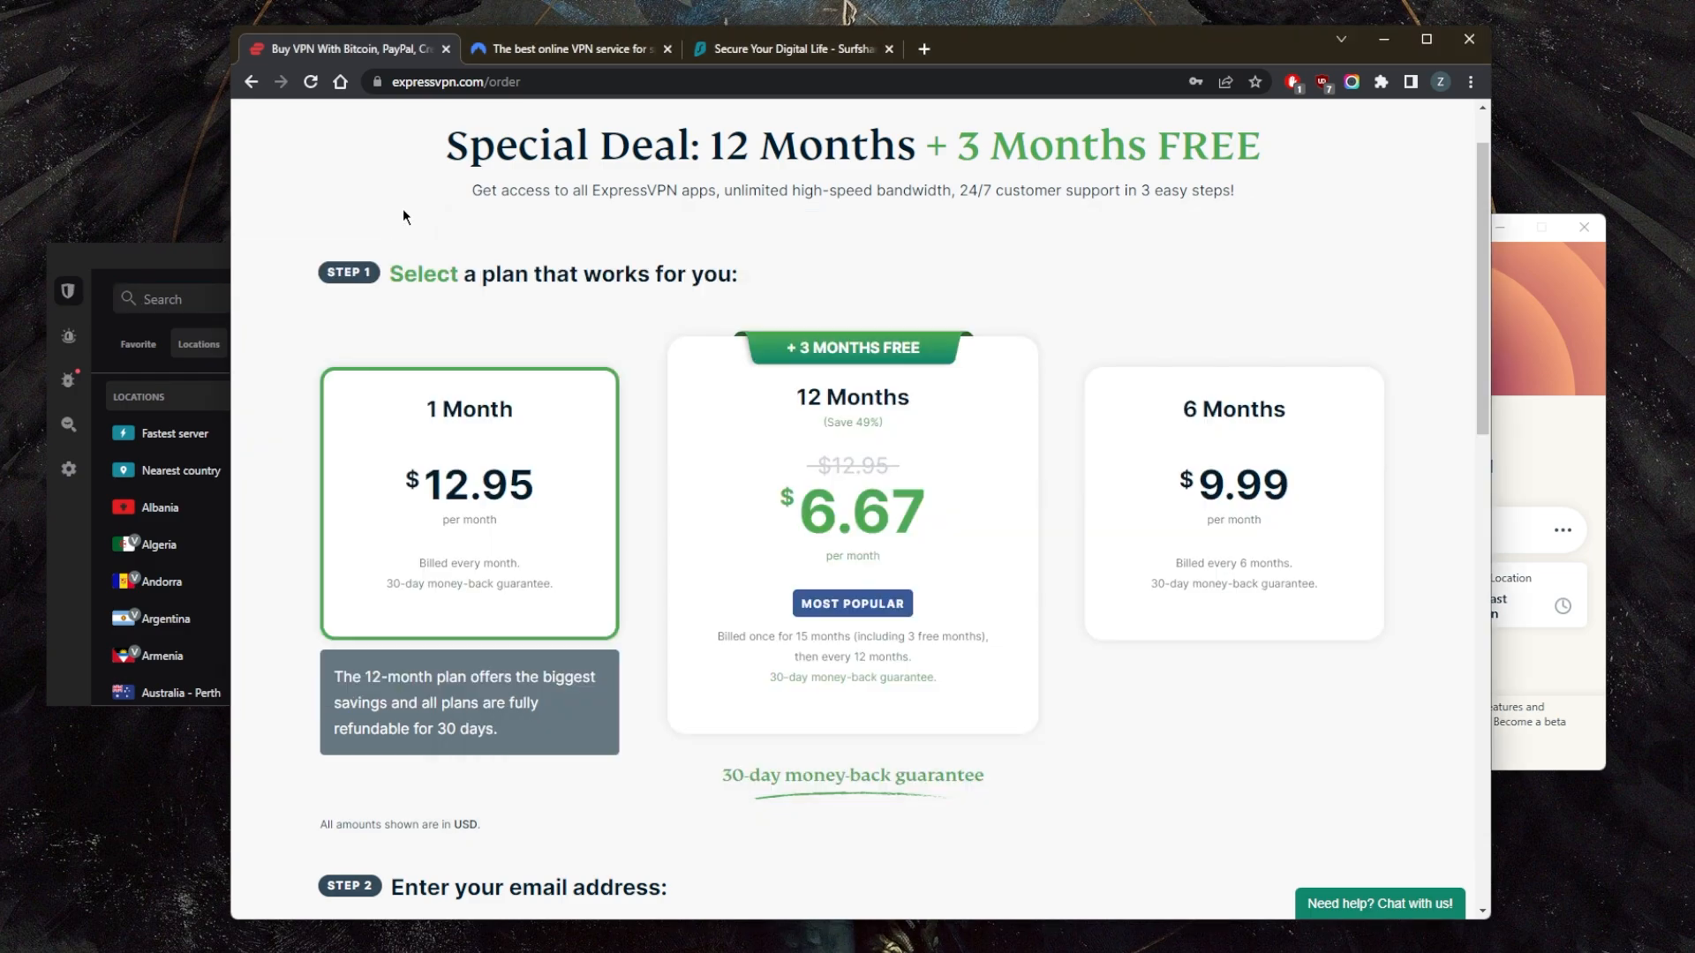
pyautogui.moveTo(1121, 101)
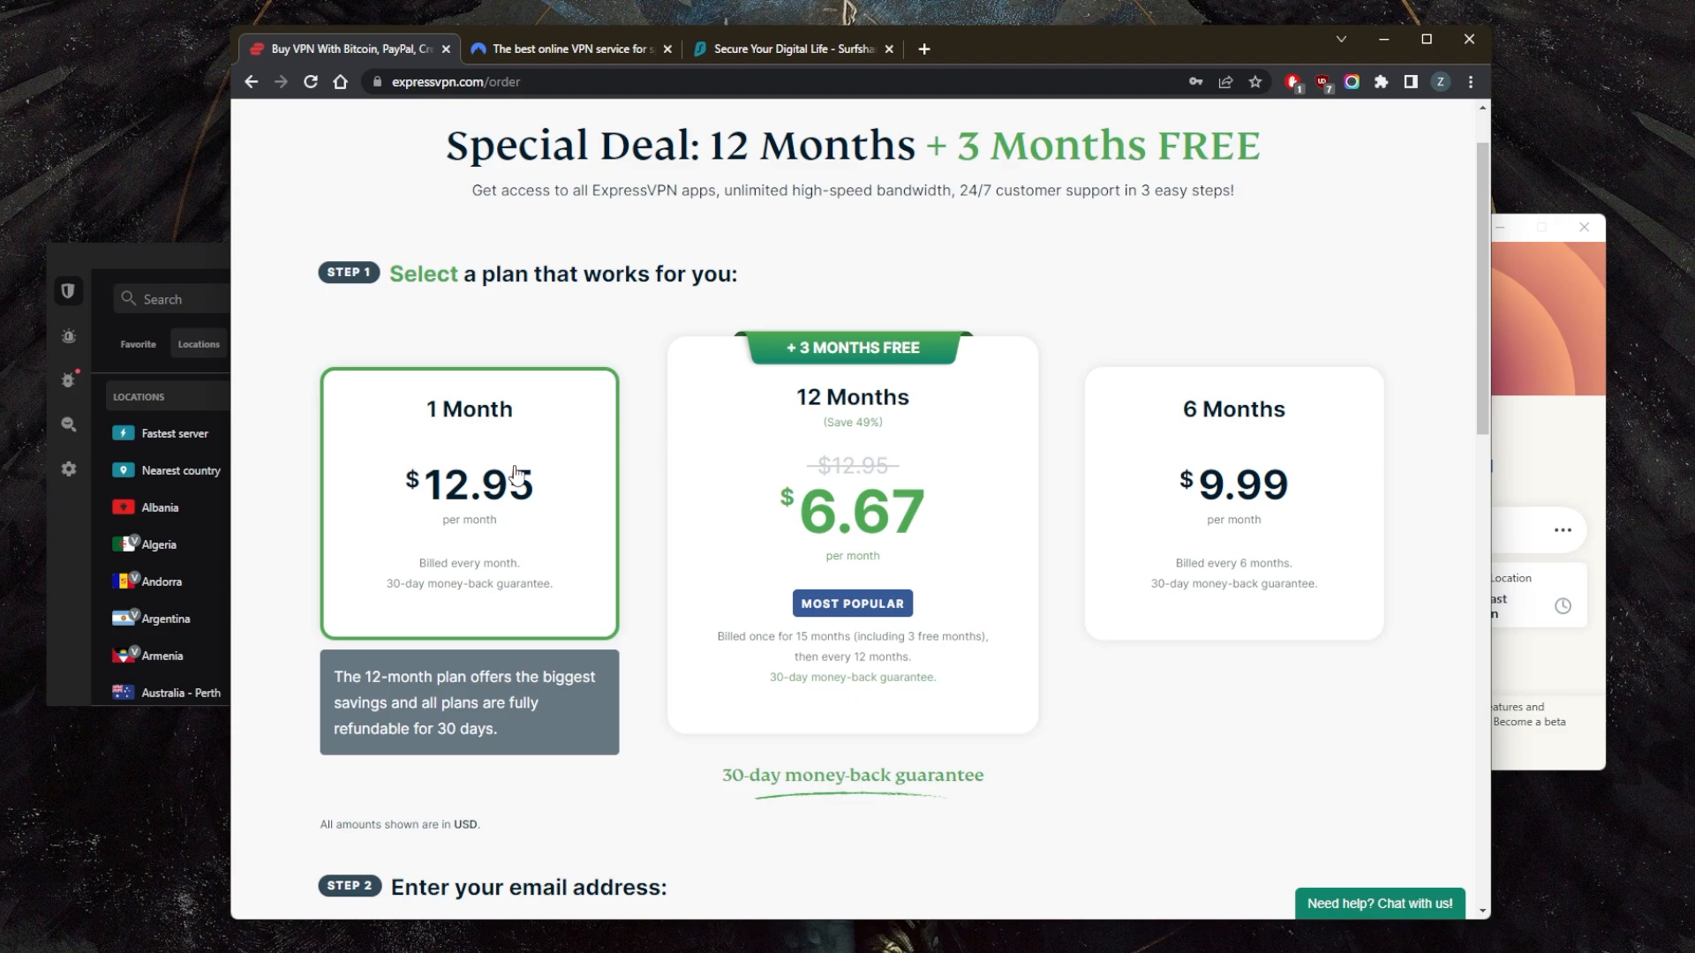
pyautogui.moveTo(408, 508)
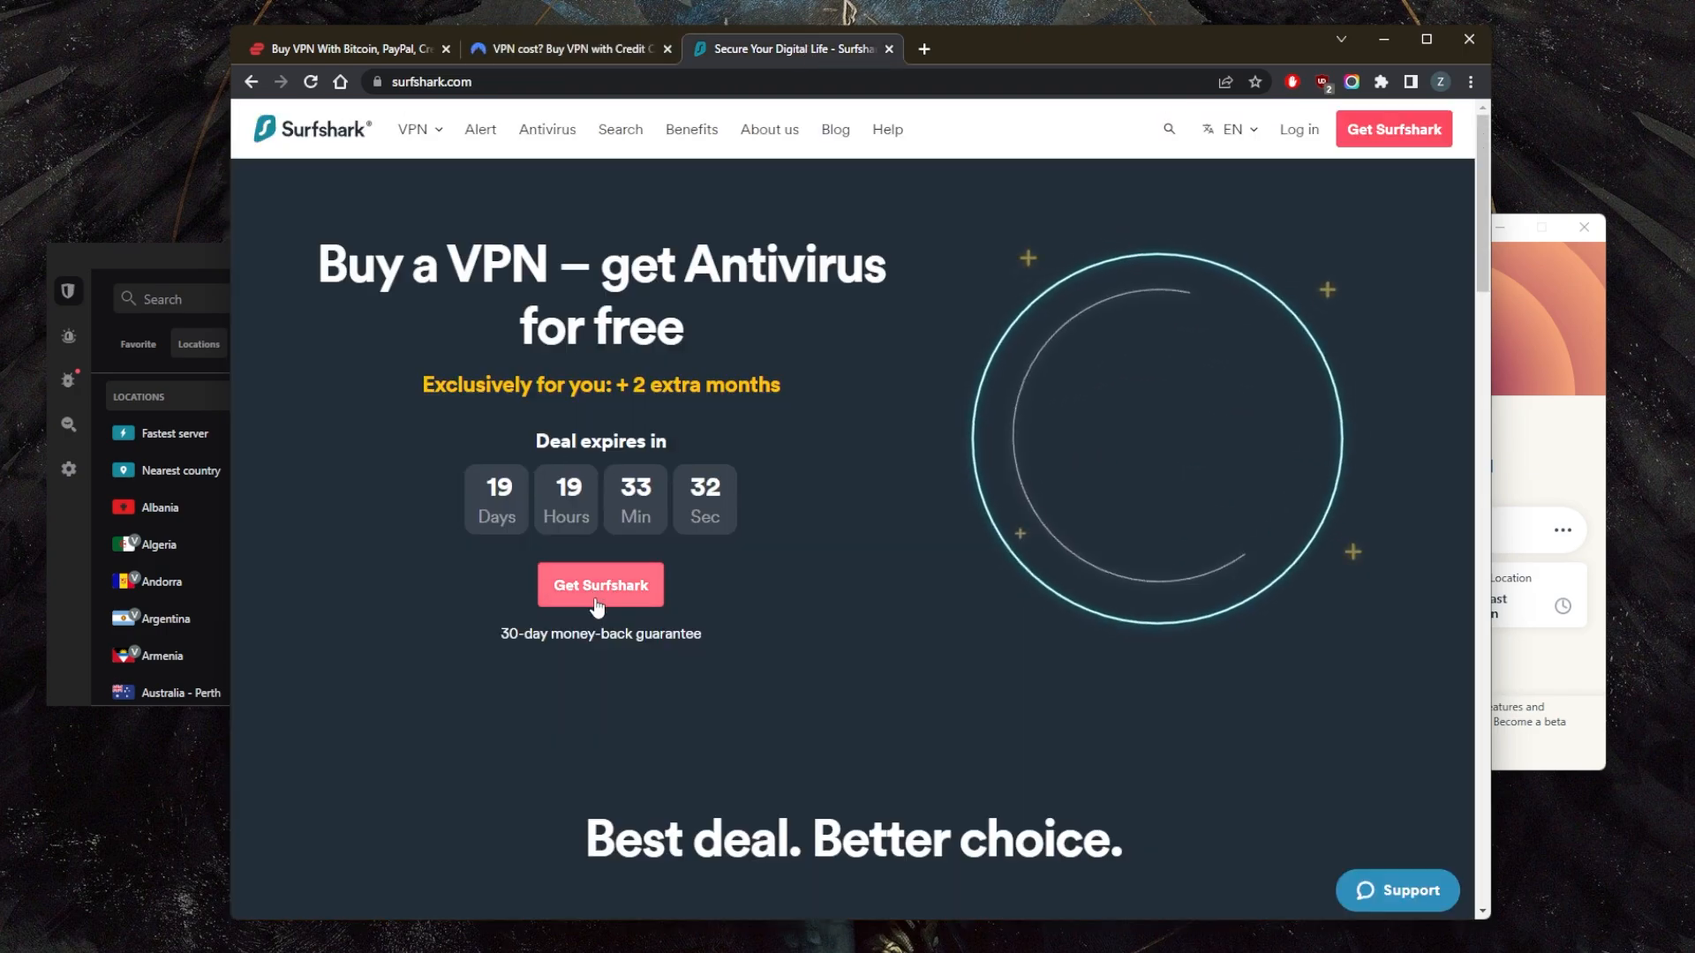
# - Review NordVPN's 2-year, 1-year and 1-month prices, then return to ExpressVPN's plans
pyautogui.click(562, 49)
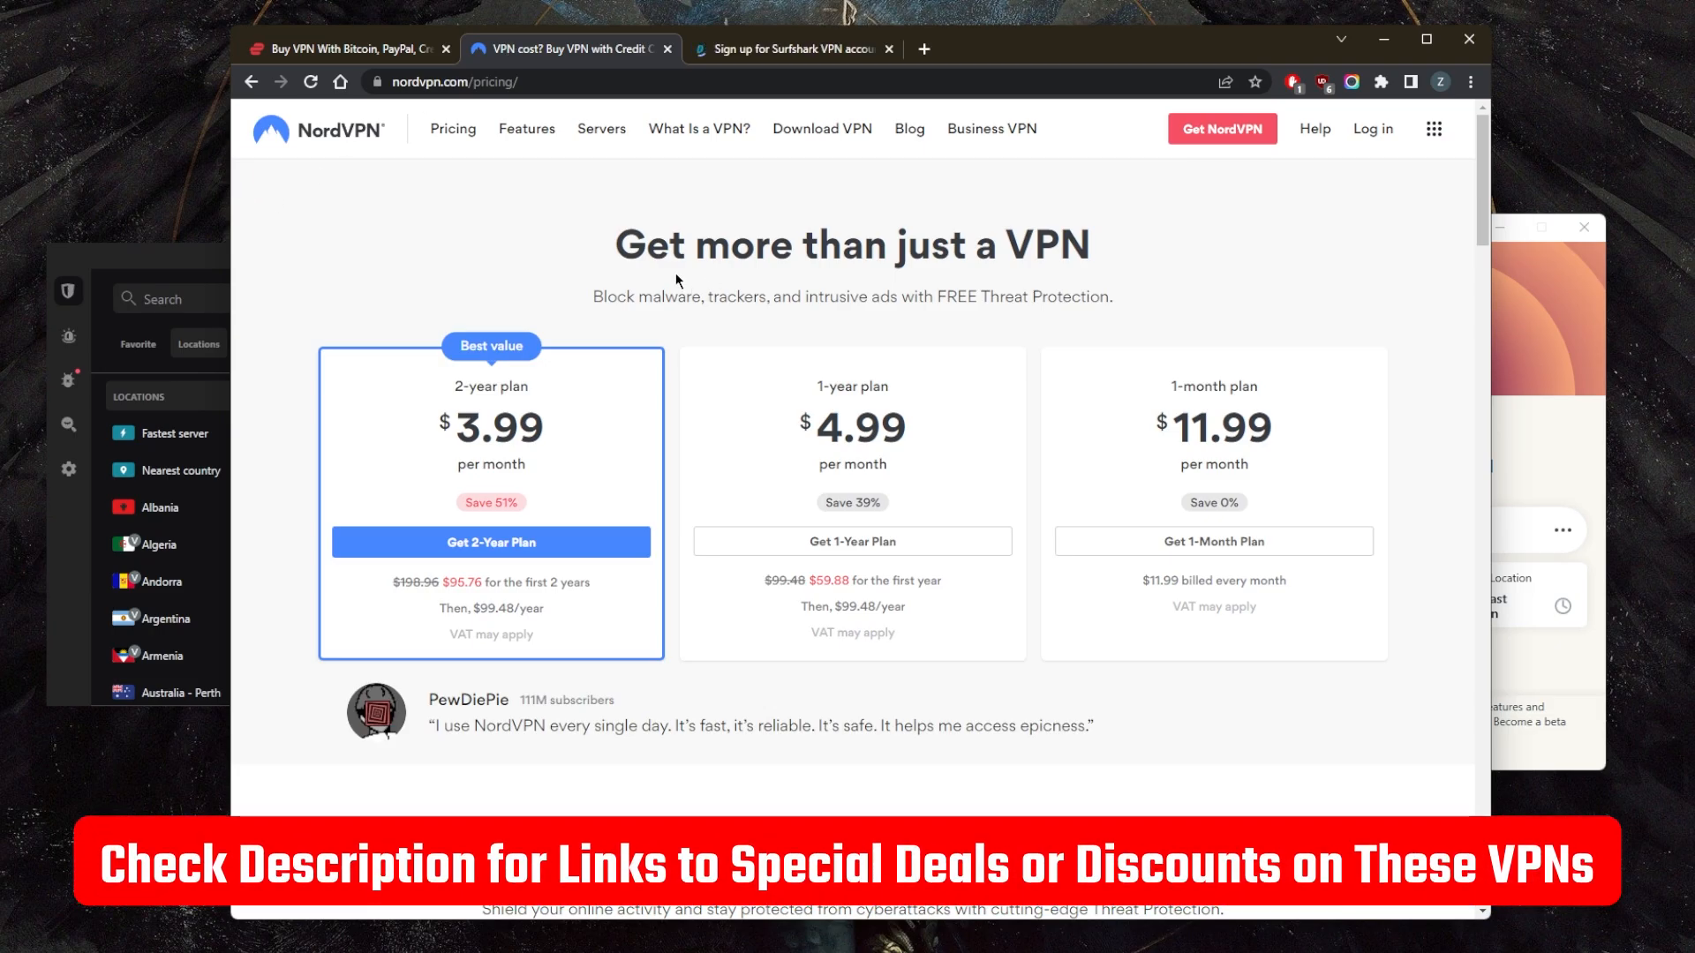
pyautogui.moveTo(610, 267)
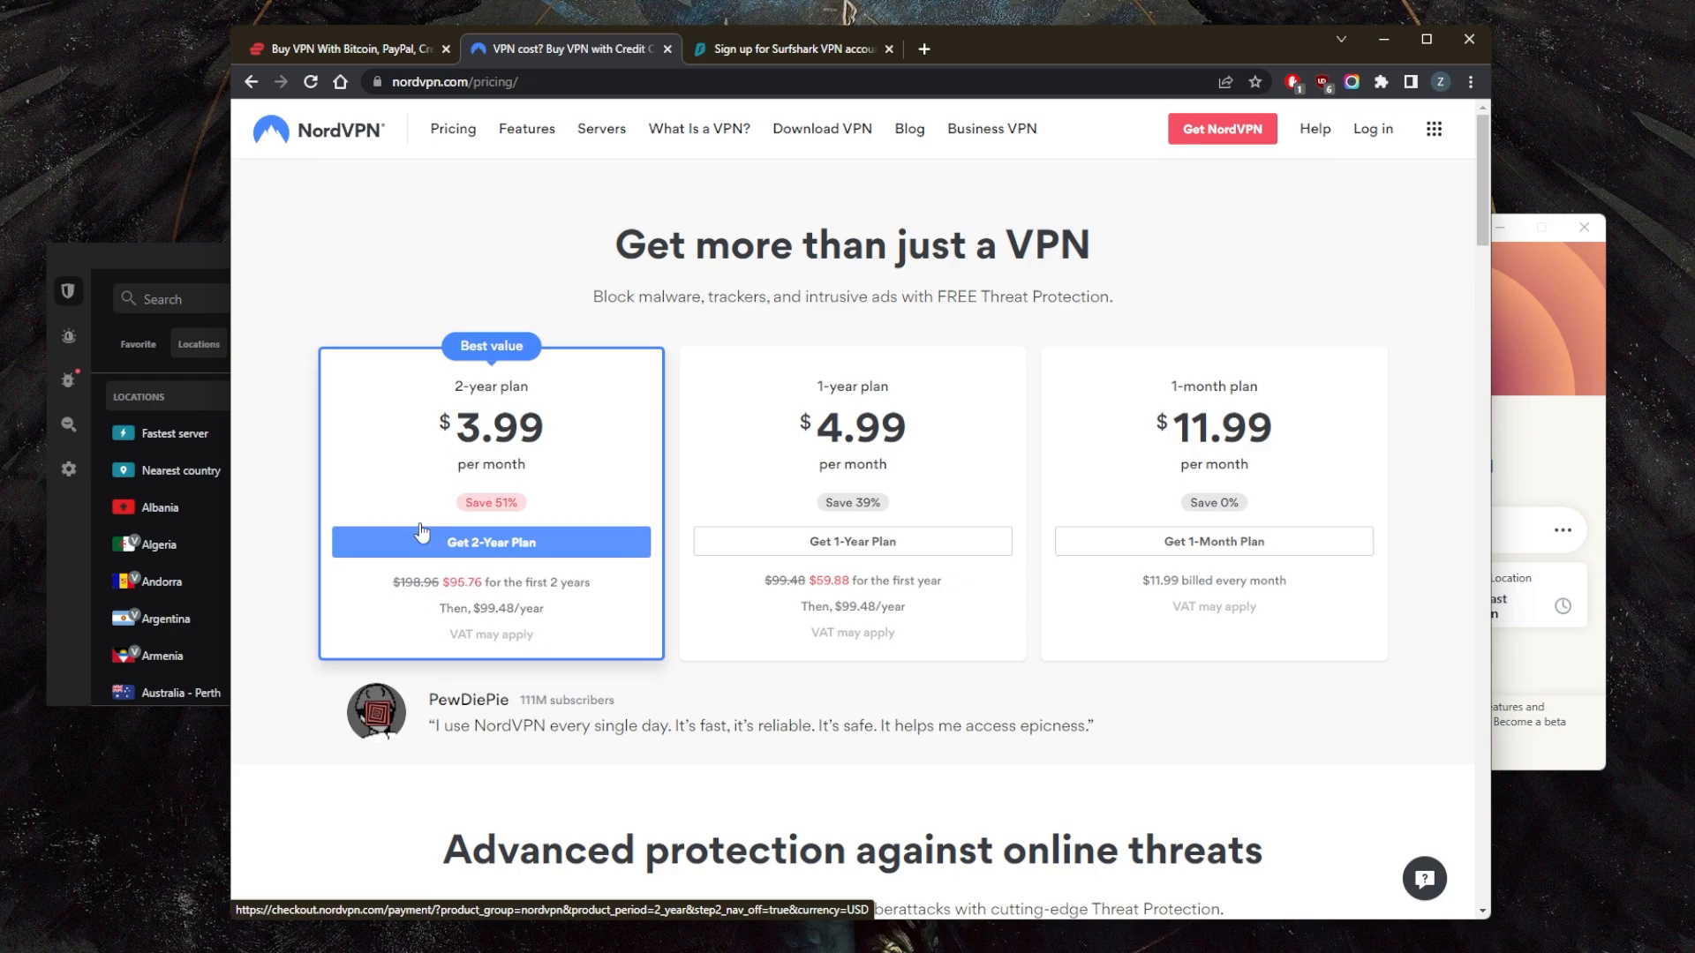
pyautogui.click(791, 50)
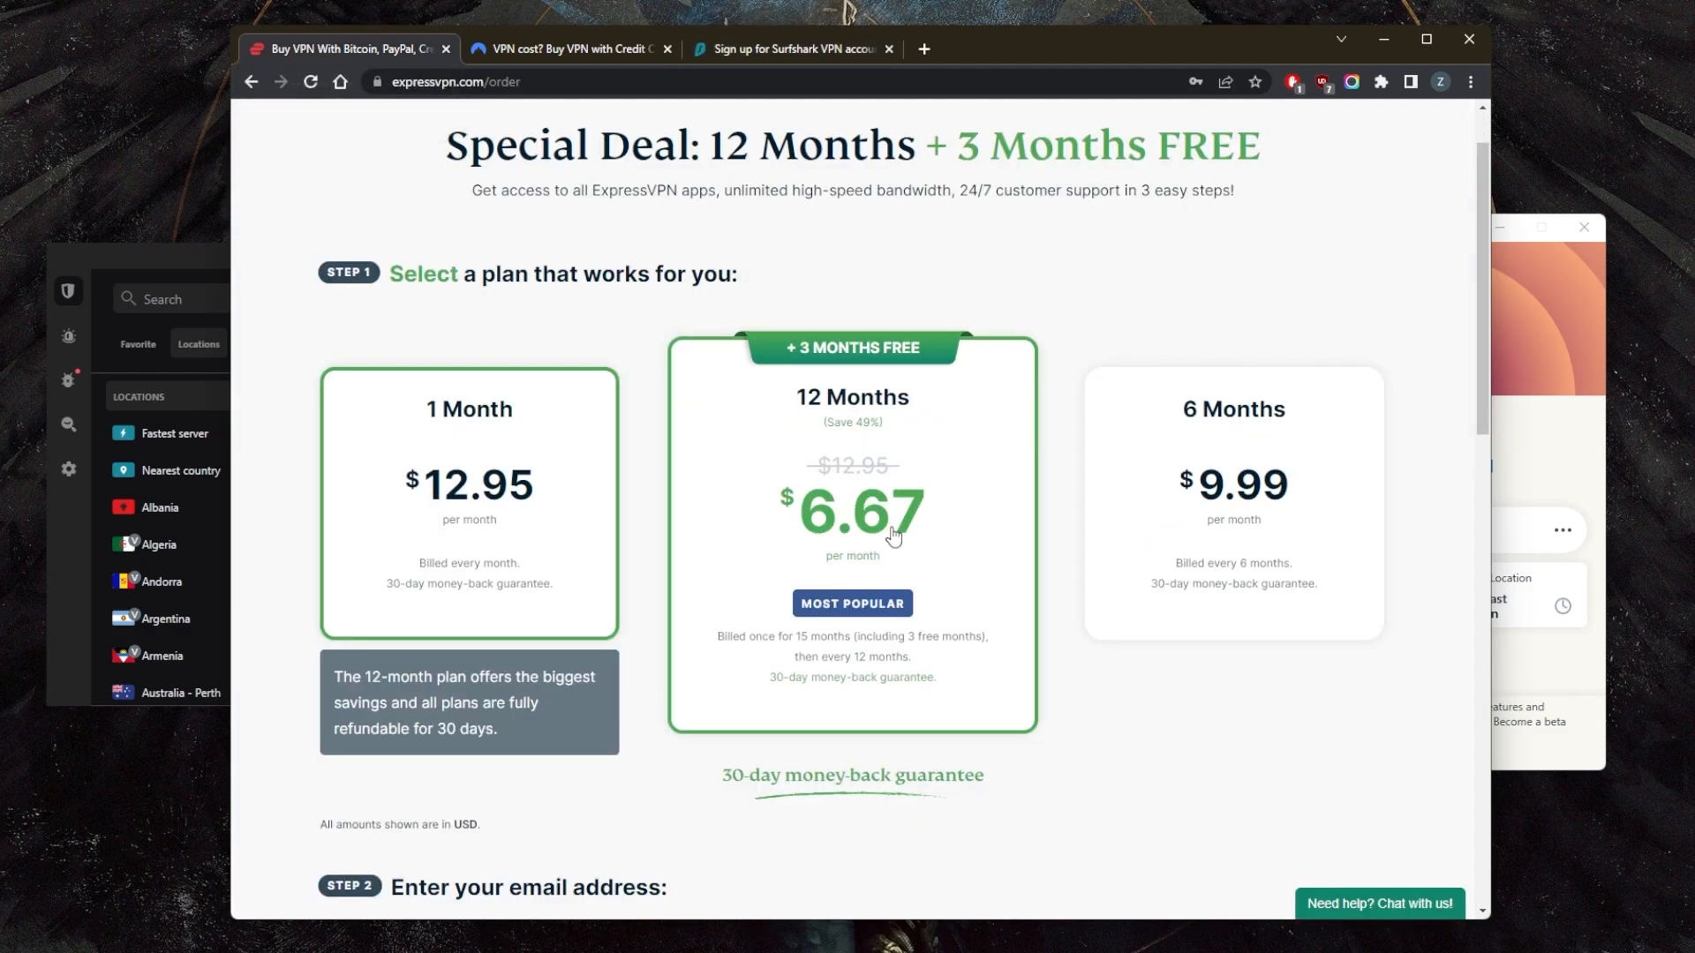
pyautogui.moveTo(821, 389)
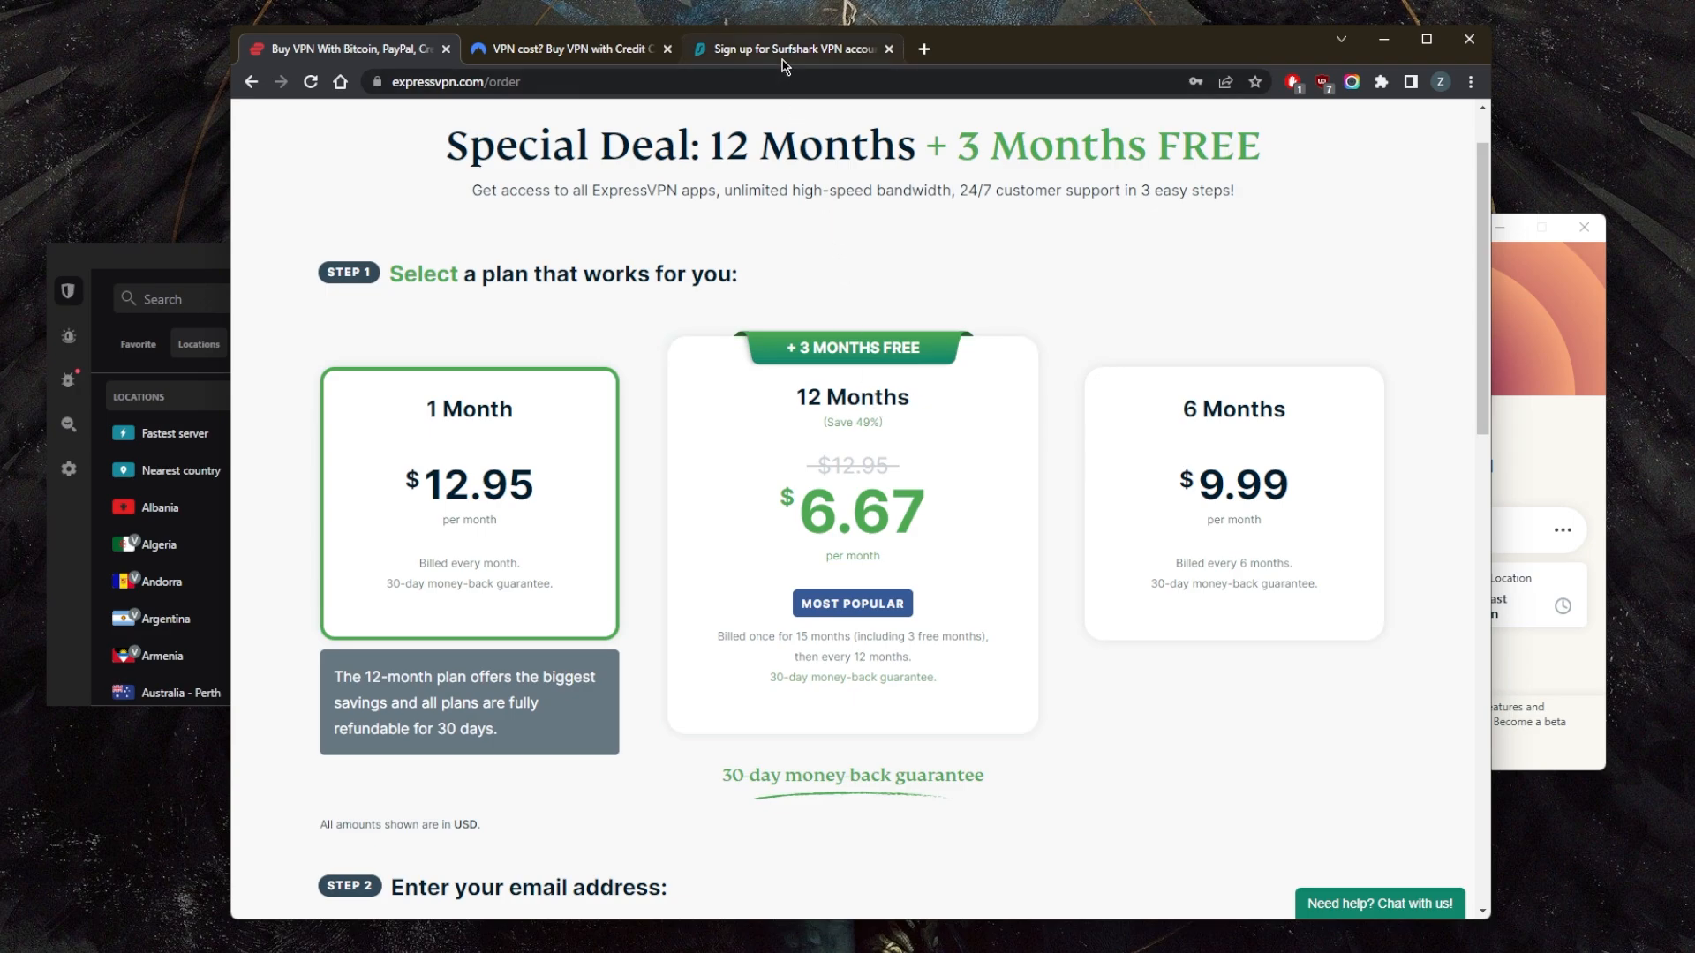
# - View Surfshark's Choose a plan page: 1 month at 12.95, 24 months at 2.30
pyautogui.click(793, 49)
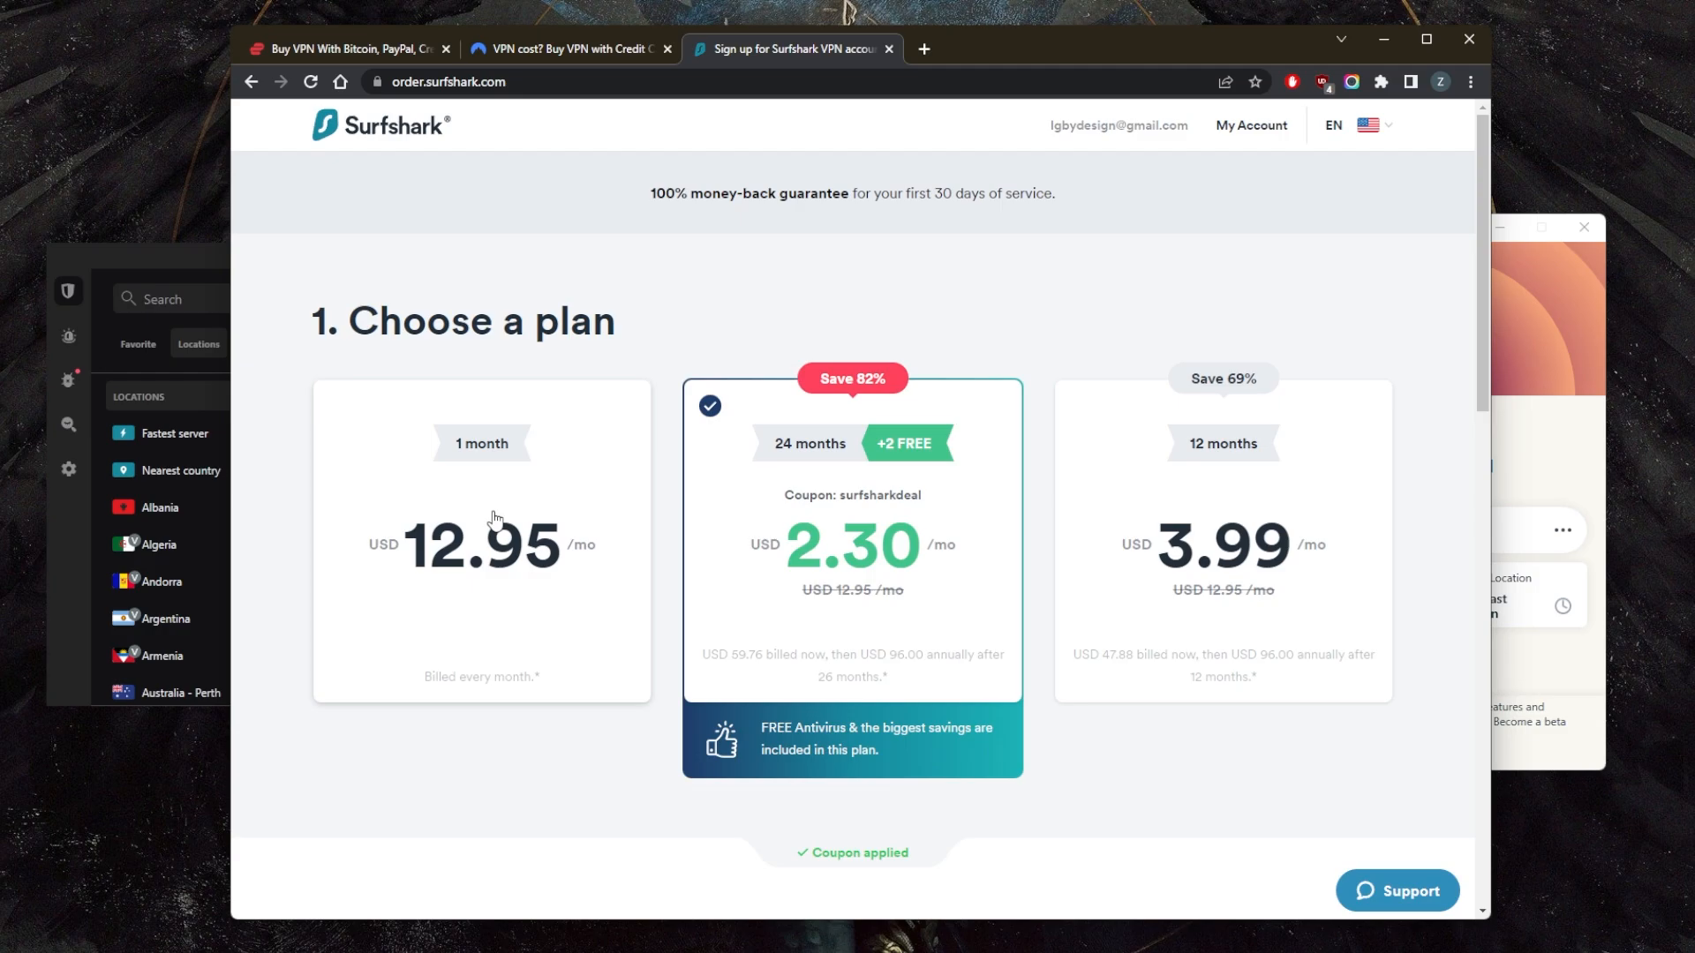
# - Flip between Surfshark's monthly price and ExpressVPN's 12-month plan with 3 free months
pyautogui.click(562, 49)
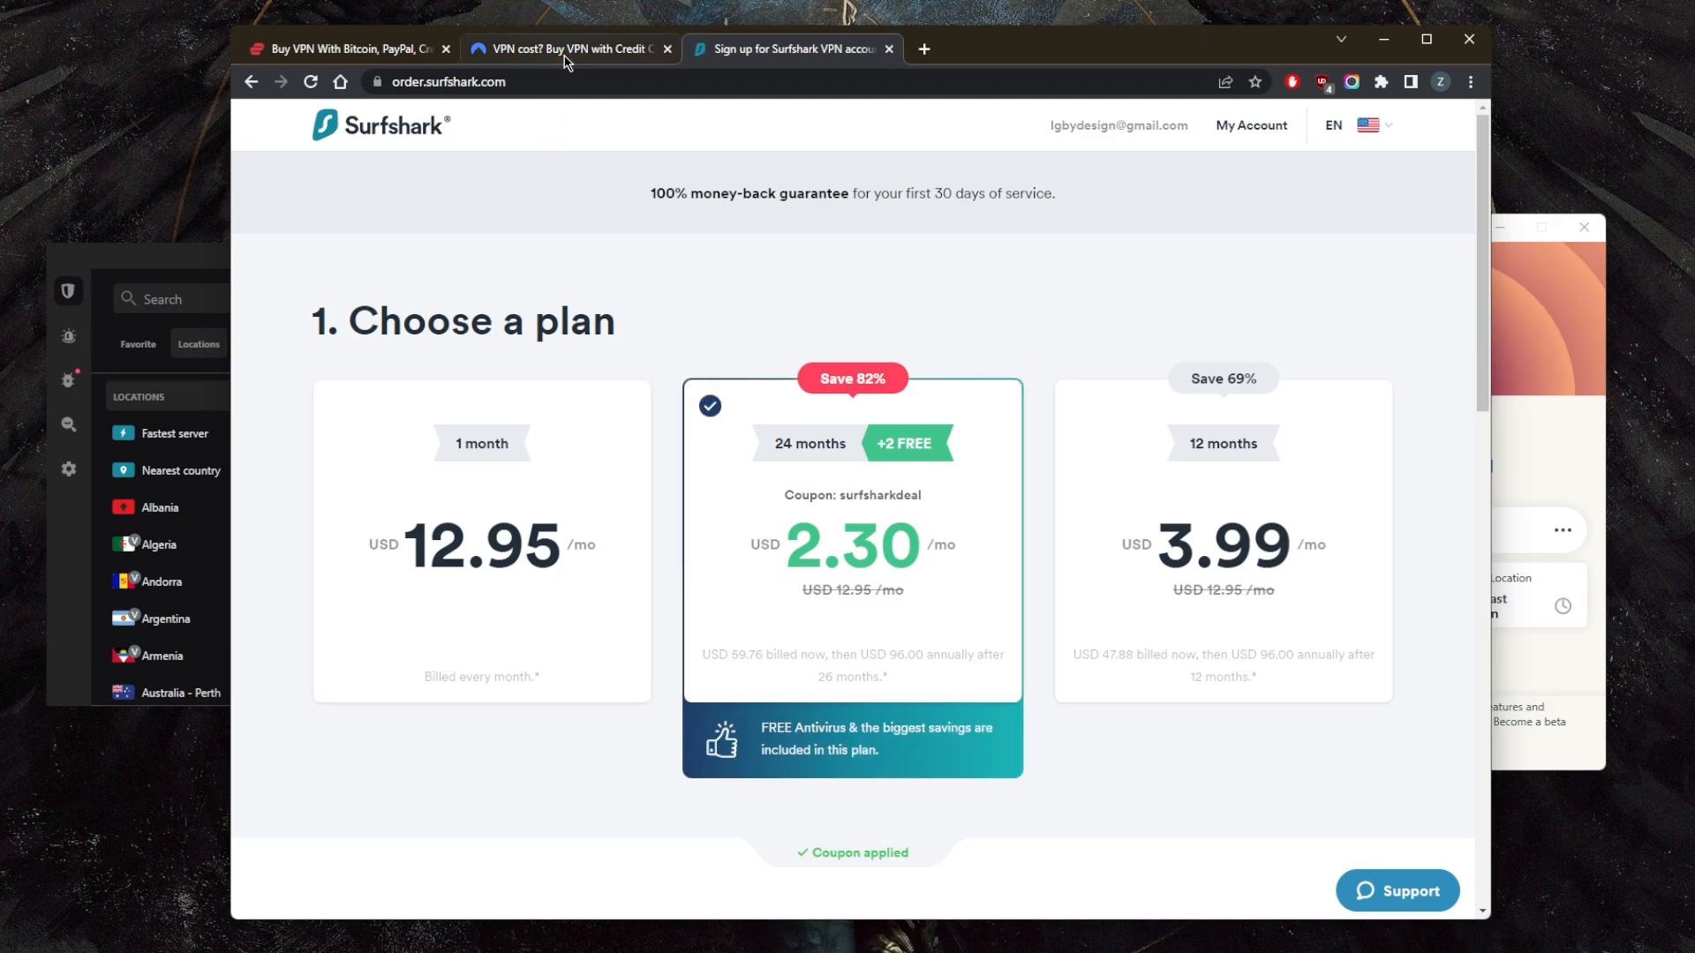
pyautogui.click(346, 49)
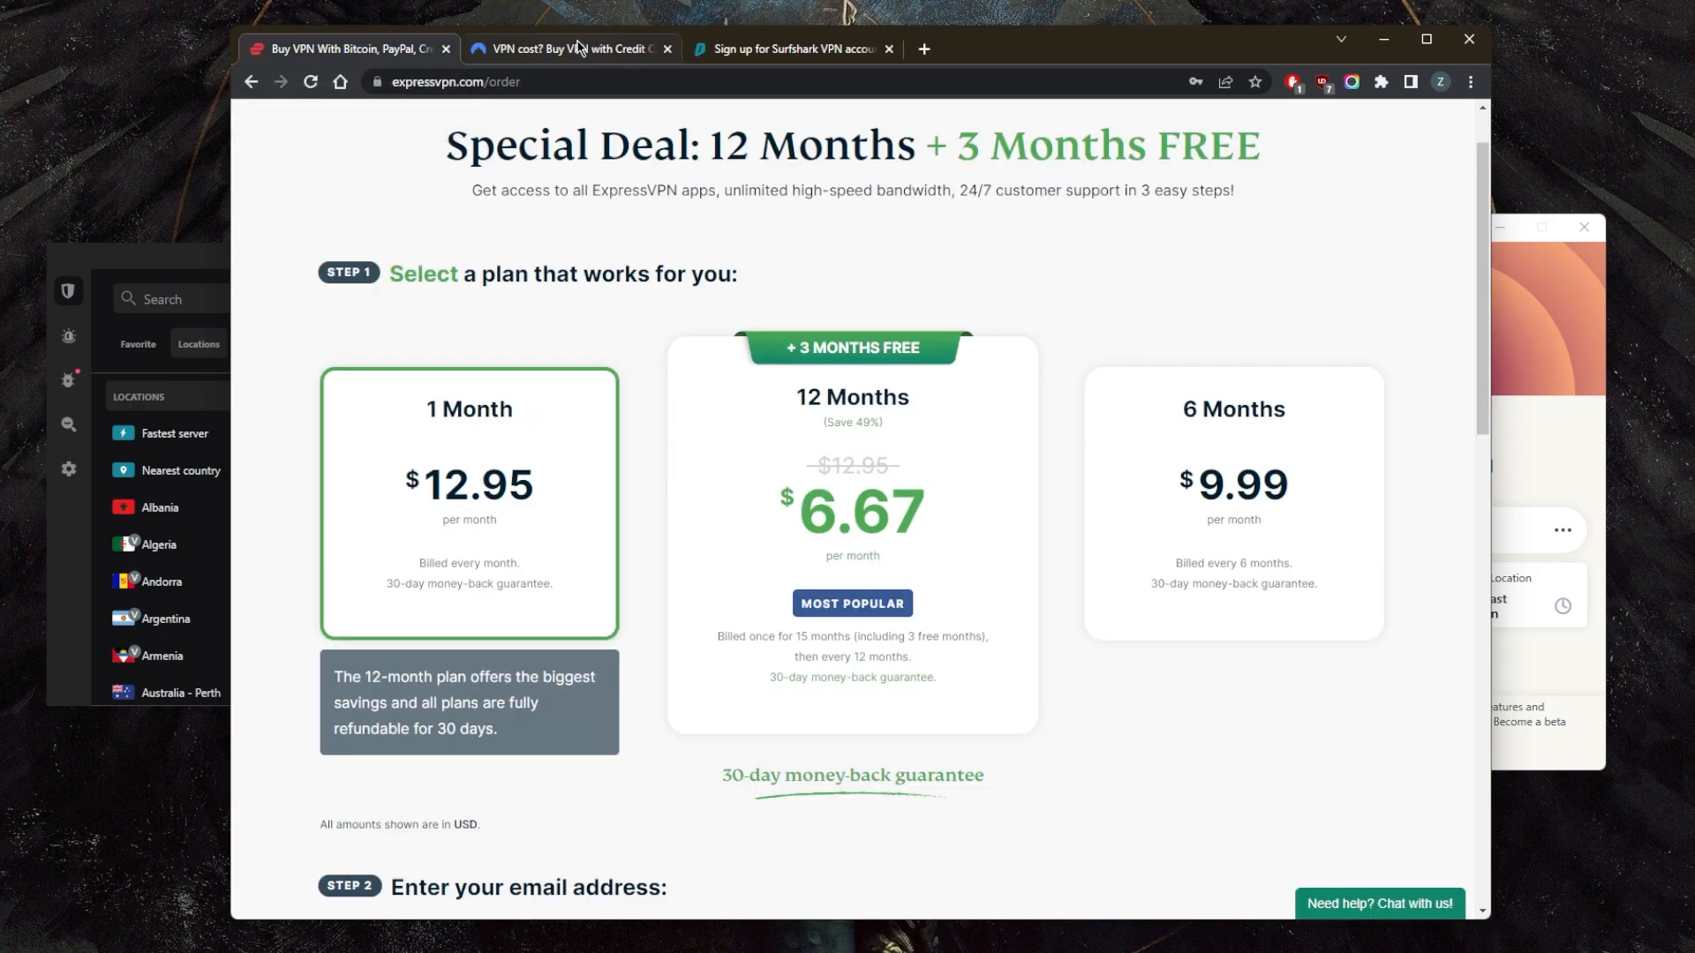
pyautogui.click(795, 50)
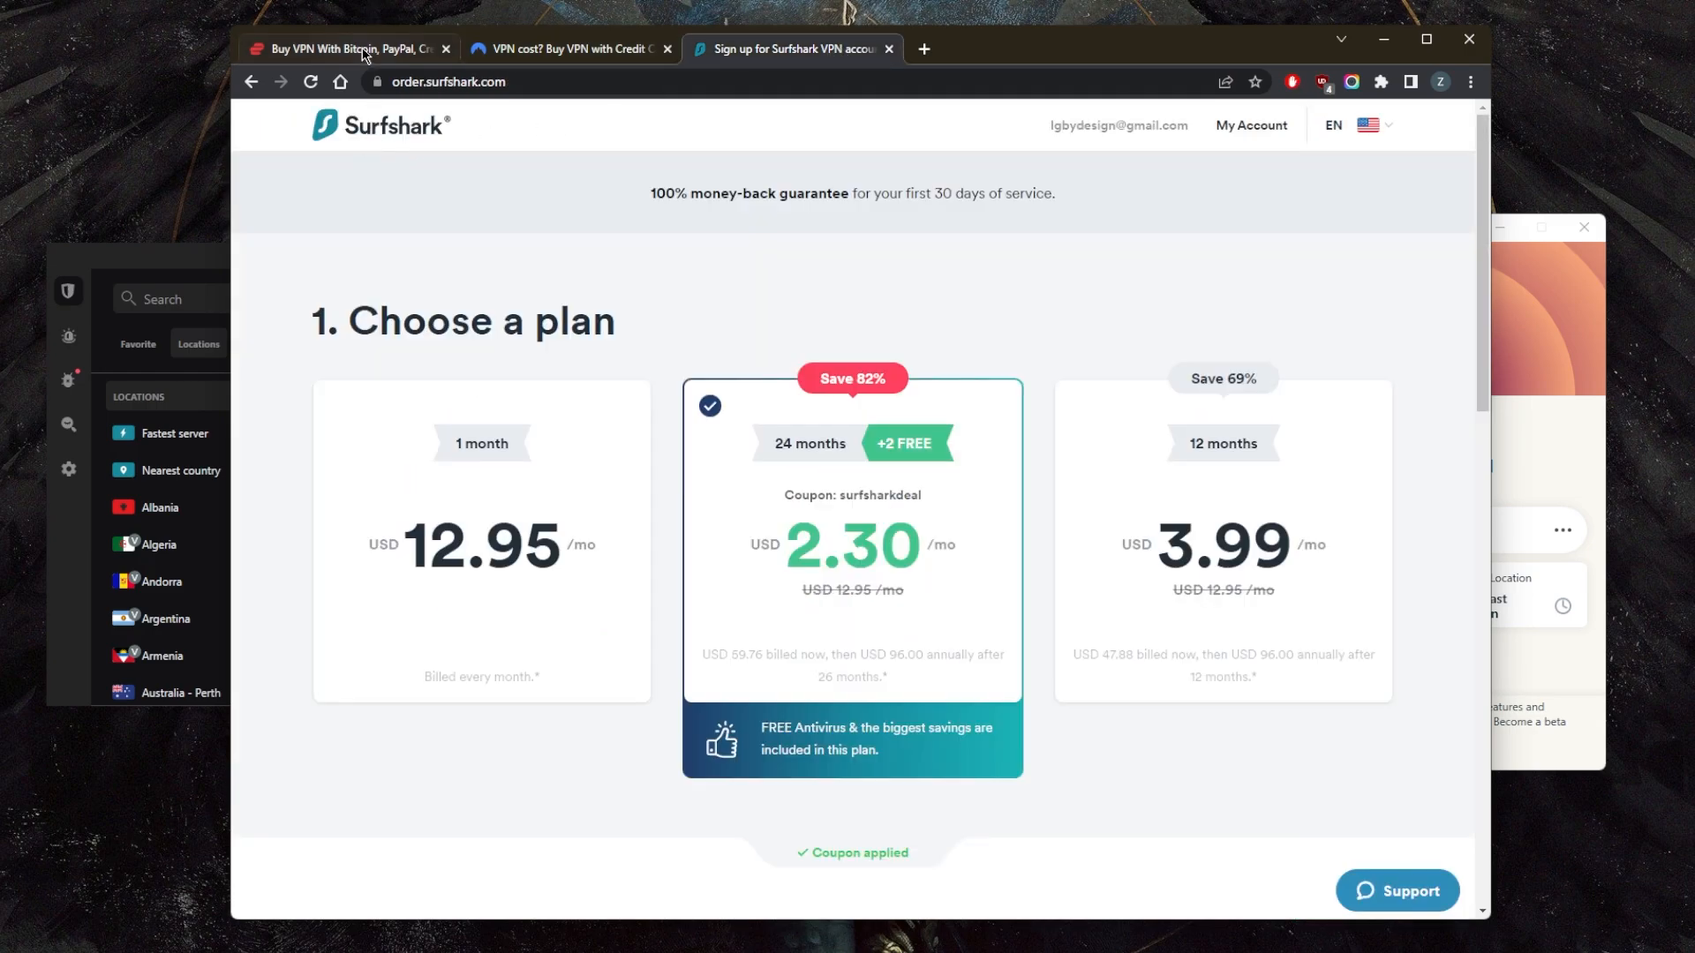
pyautogui.click(346, 49)
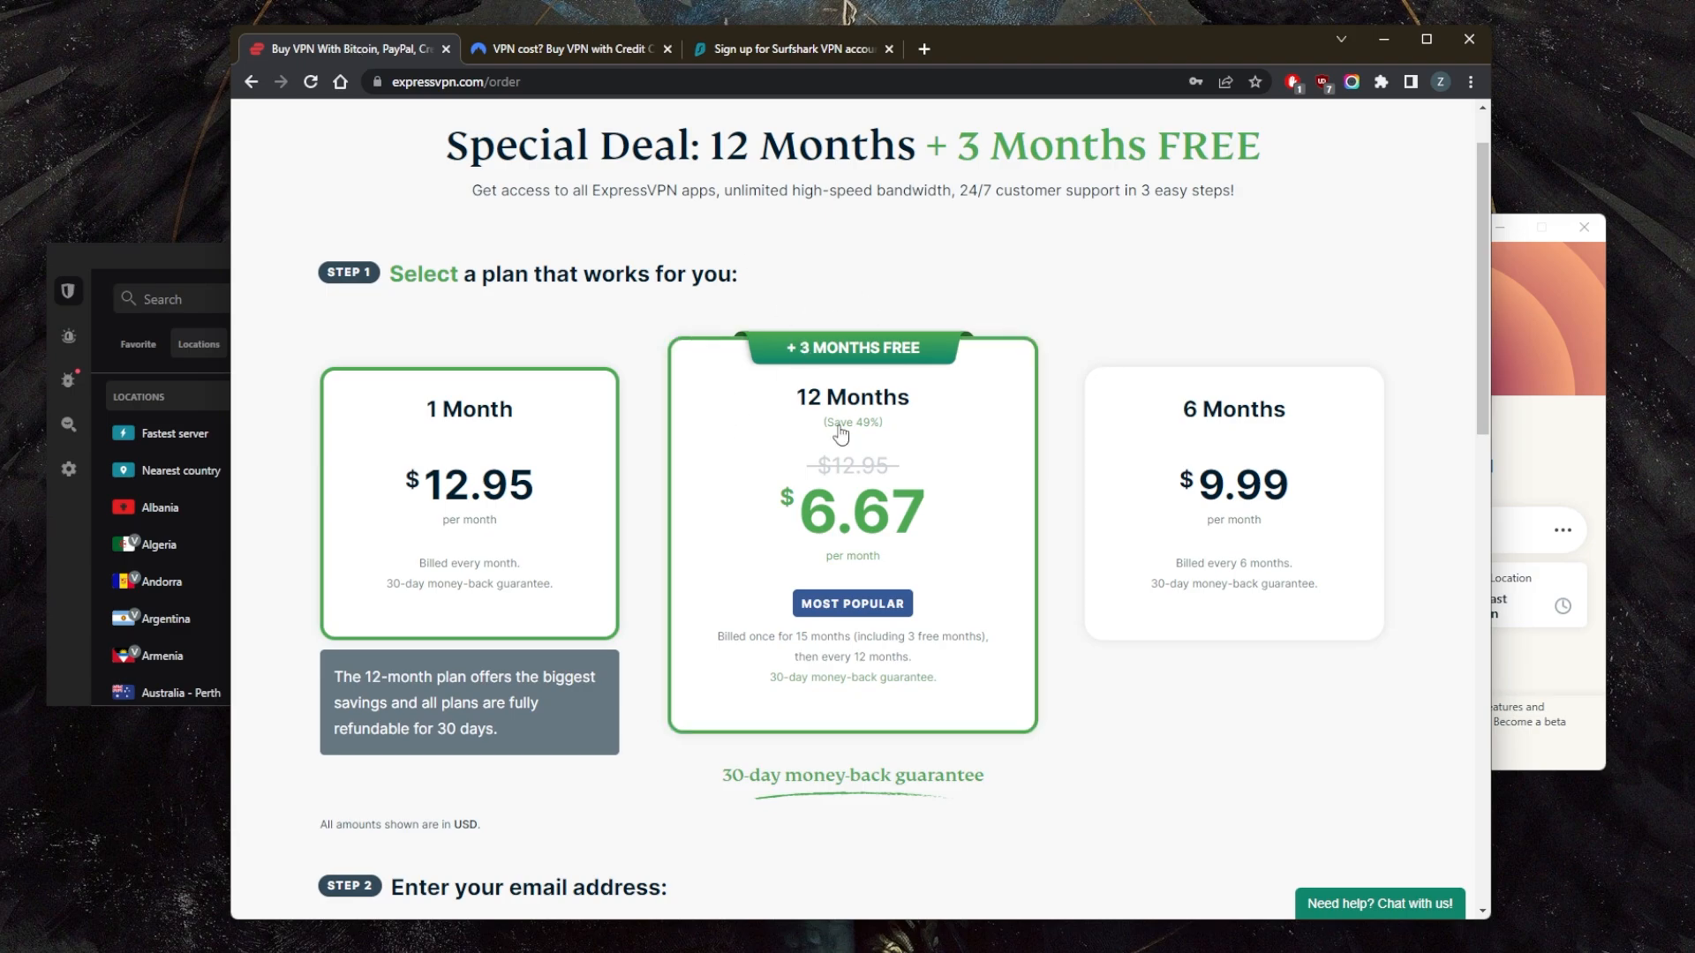
pyautogui.moveTo(834, 442)
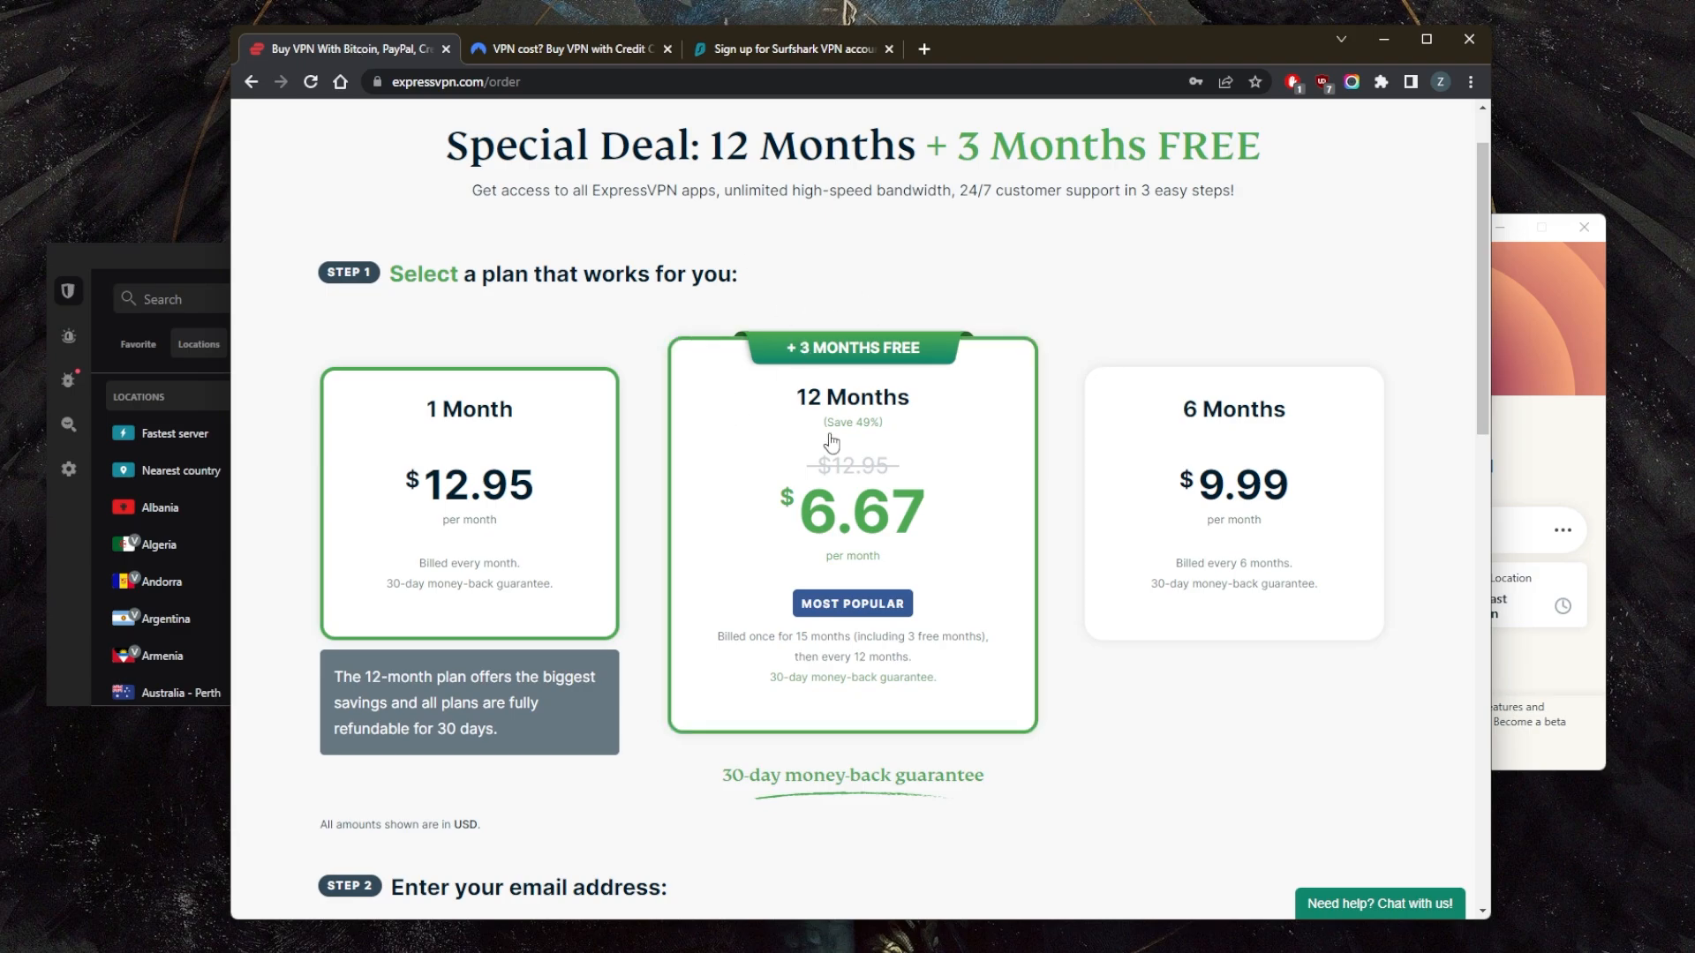